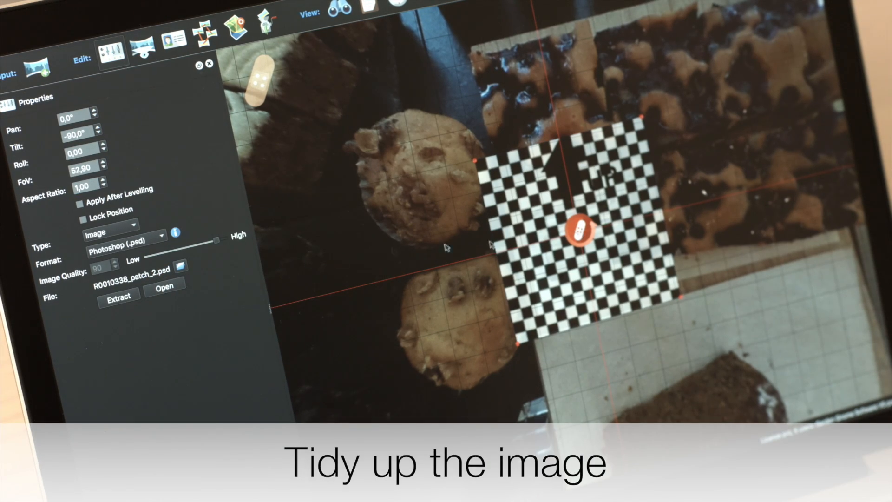
# Add an image patch at the nadir (tilt -90°) in Photoshop format for retouching.
pyautogui.click(163, 284)
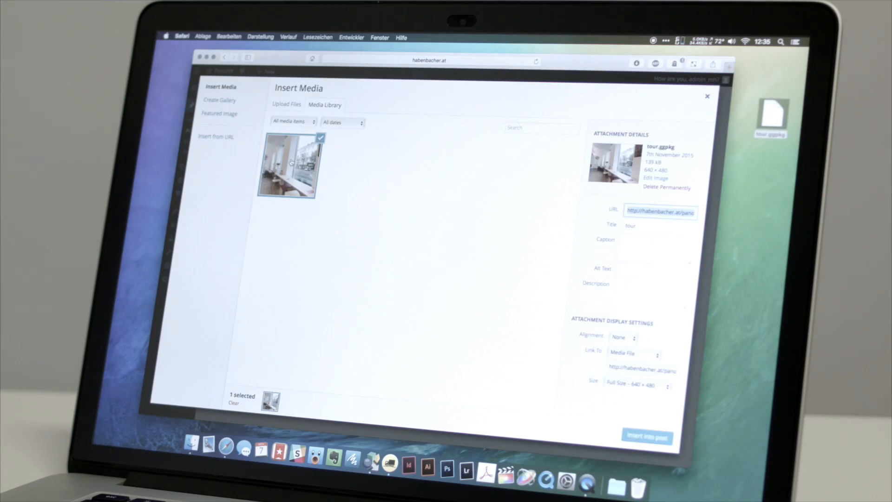
# Insert the tour.ggpkg package into the 'My coffee shop pano' post as a shortcode.
pyautogui.click(647, 437)
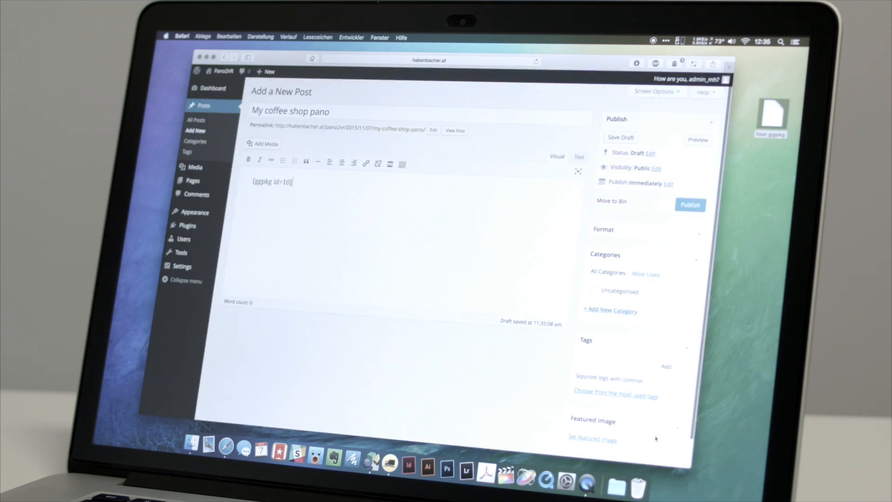